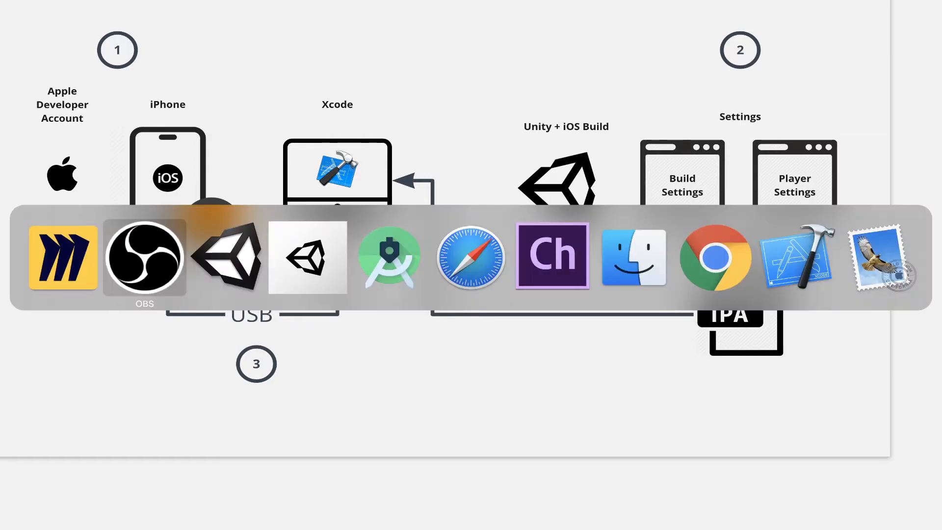
Bring Unity to the front and move the Build Settings window aside
{"action": "left_click", "coordinate": [230, 258]}
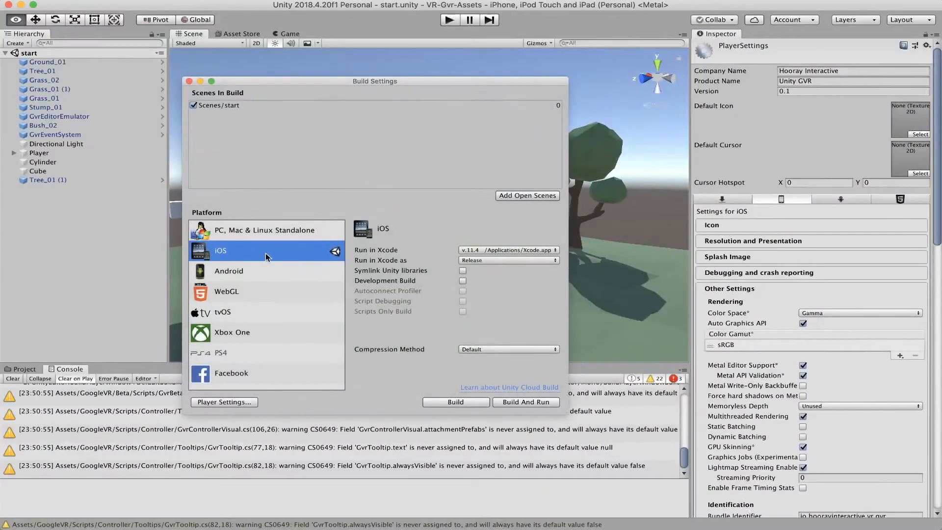
{"action": "left_click_drag", "start_coordinate": [374, 80], "coordinate": [403, 84]}
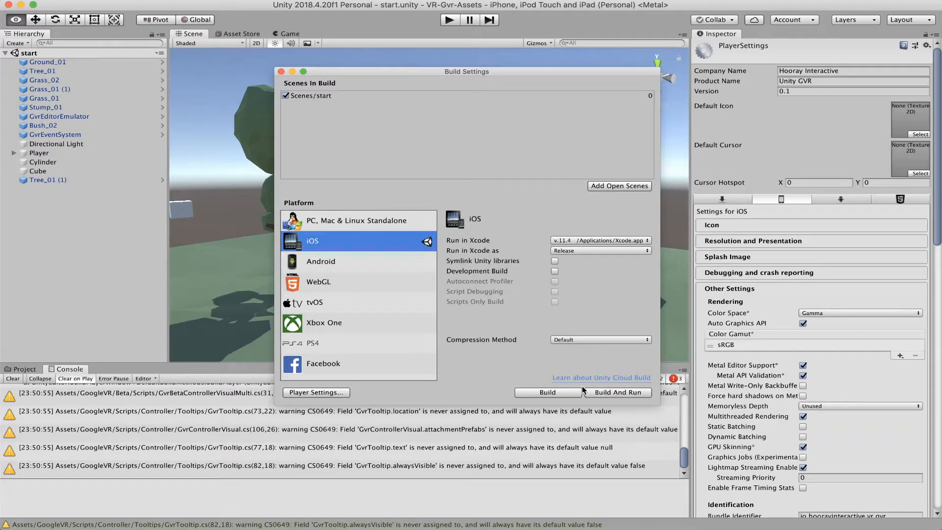
{"action": "mouse_move", "coordinate": [631, 398]}
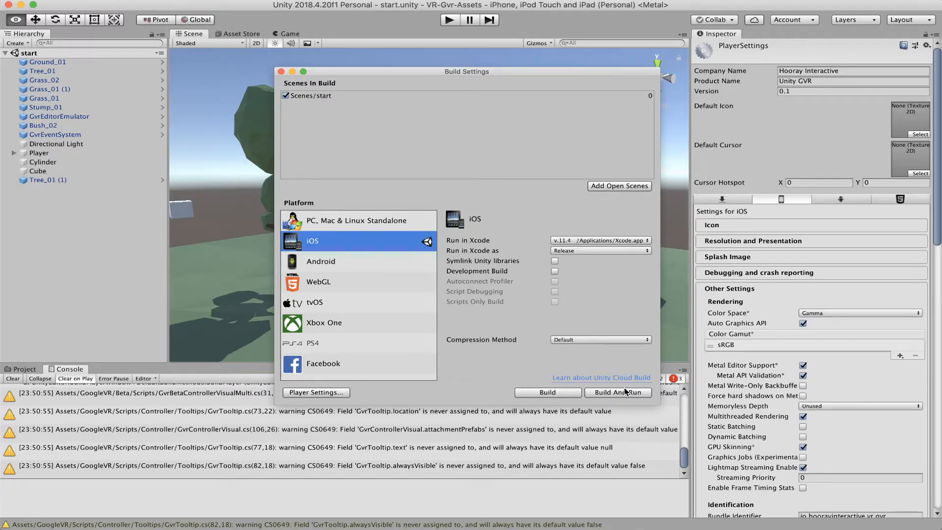
{"action": "mouse_move", "coordinate": [533, 401]}
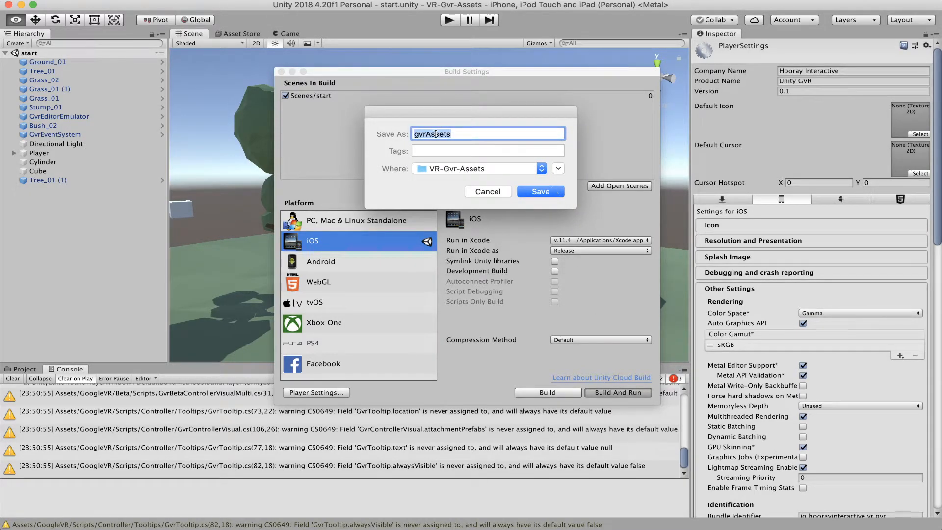
Save the iOS build as gvrAssets, confirming over the existing build folder
{"action": "left_click", "coordinate": [538, 191]}
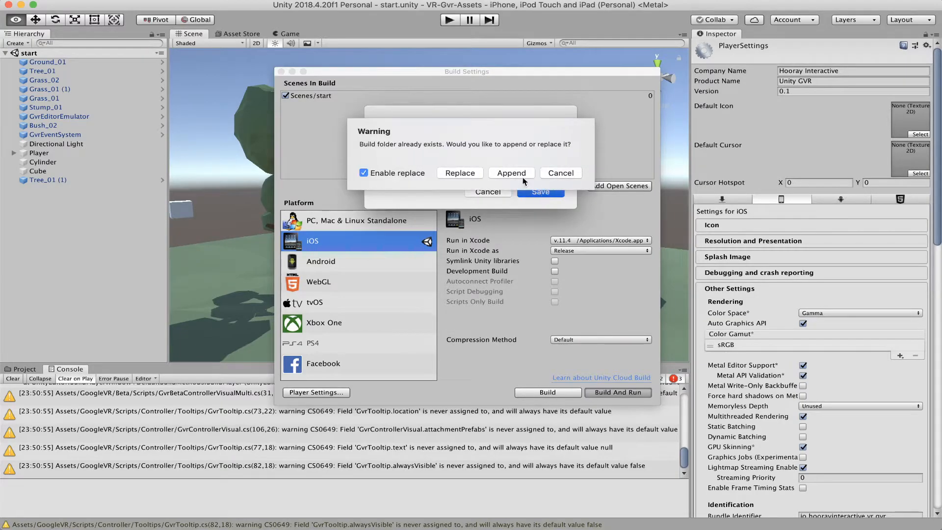
{"action": "mouse_move", "coordinate": [434, 175]}
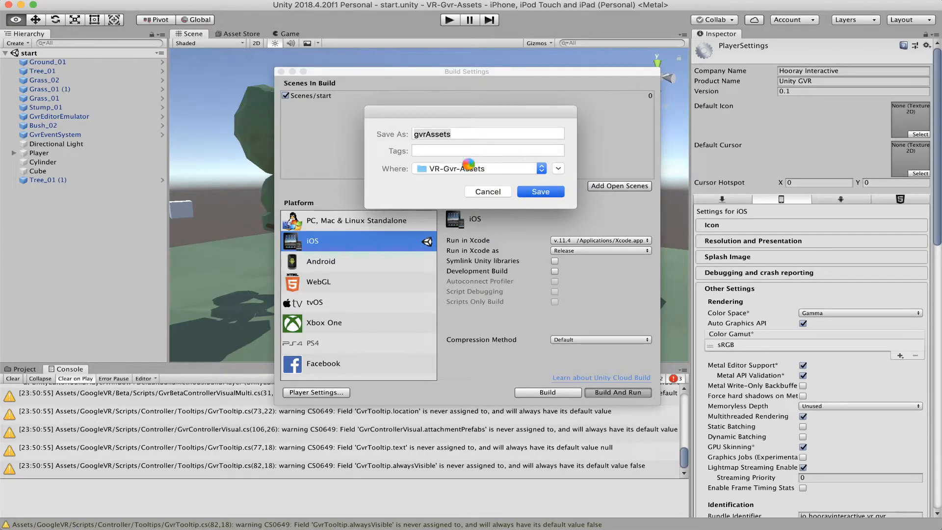
{"action": "left_click", "coordinate": [538, 191]}
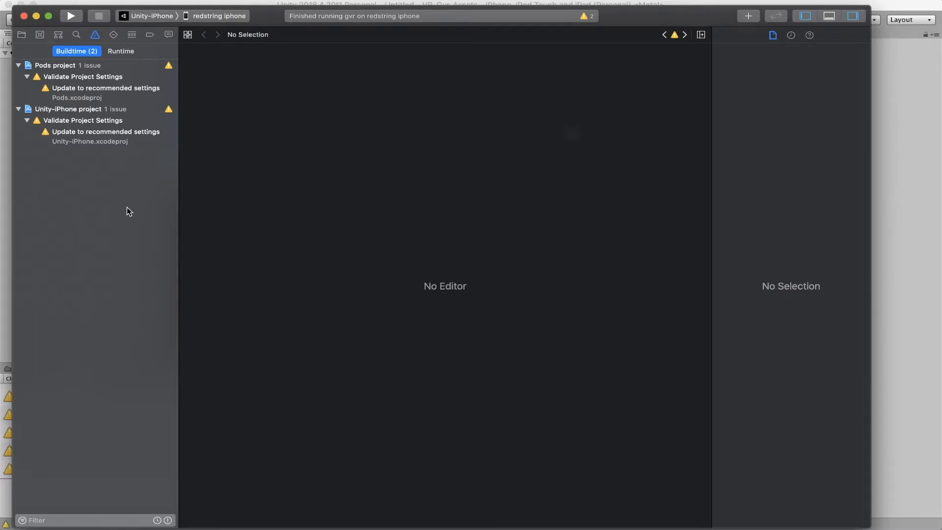
{"action": "mouse_move", "coordinate": [353, 193]}
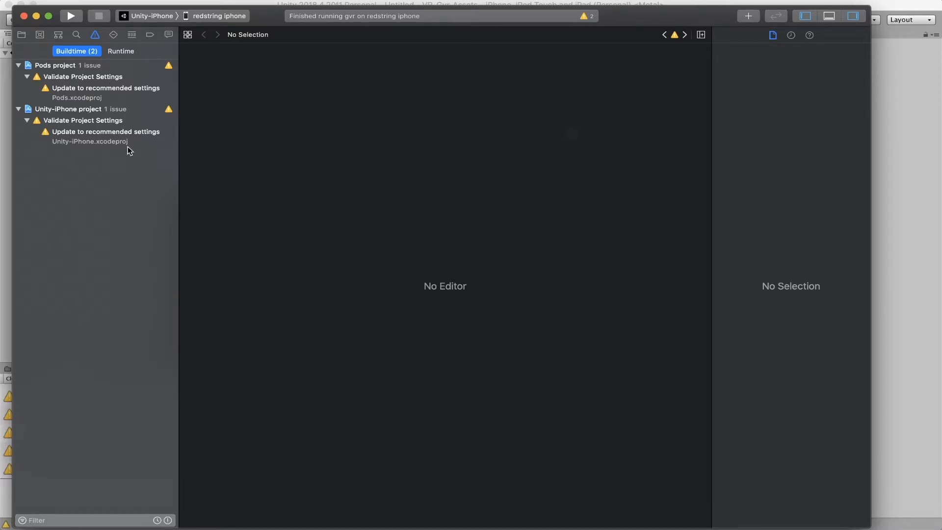
{"action": "mouse_move", "coordinate": [110, 112]}
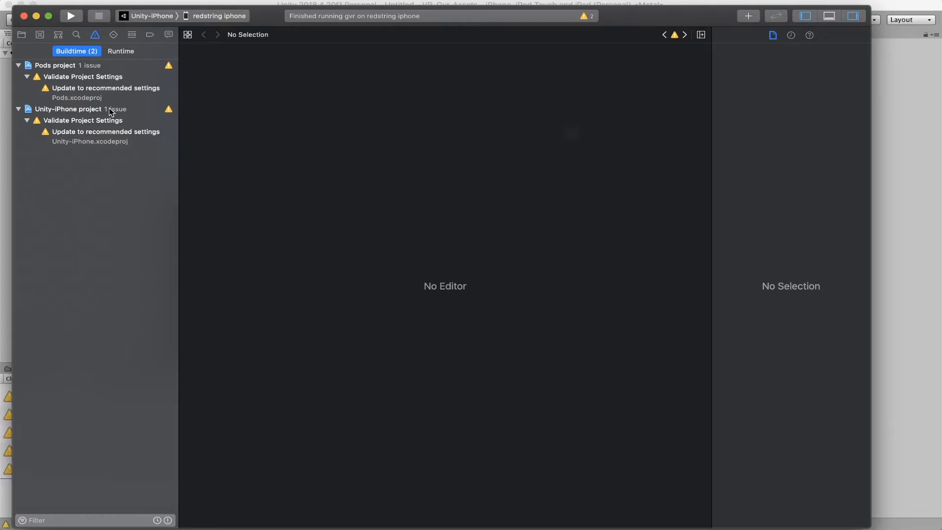
{"action": "mouse_move", "coordinate": [110, 94]}
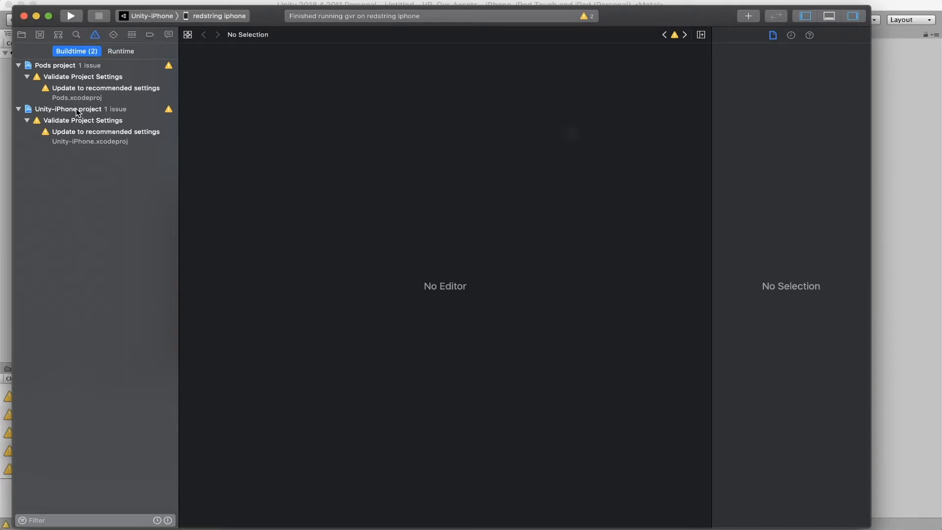
Show signing settings for the Unity-iPhone target in the Xcode project
{"action": "left_click", "coordinate": [68, 109]}
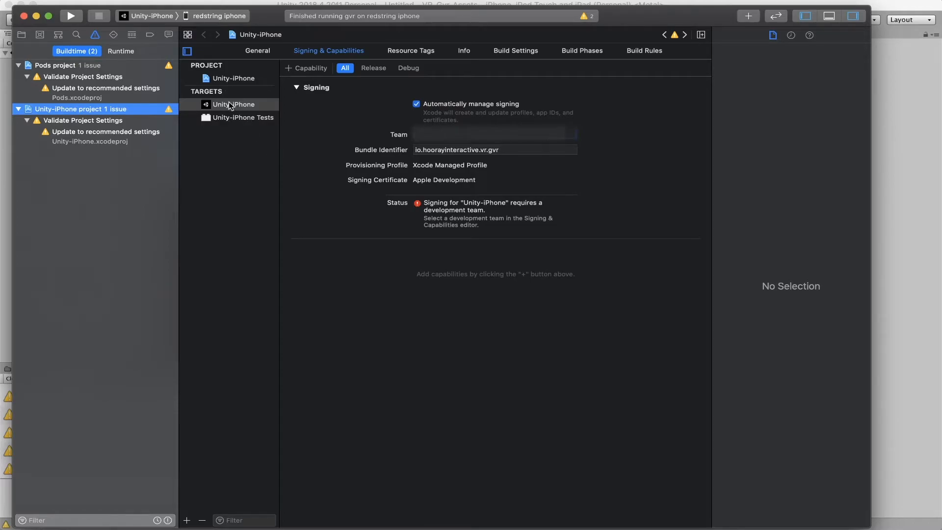
{"action": "mouse_move", "coordinate": [345, 58]}
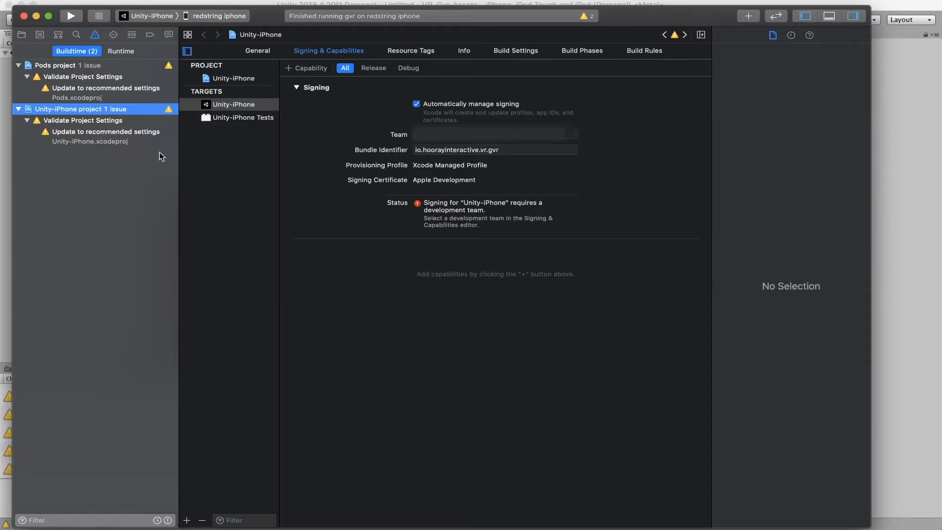
{"action": "mouse_move", "coordinate": [207, 118]}
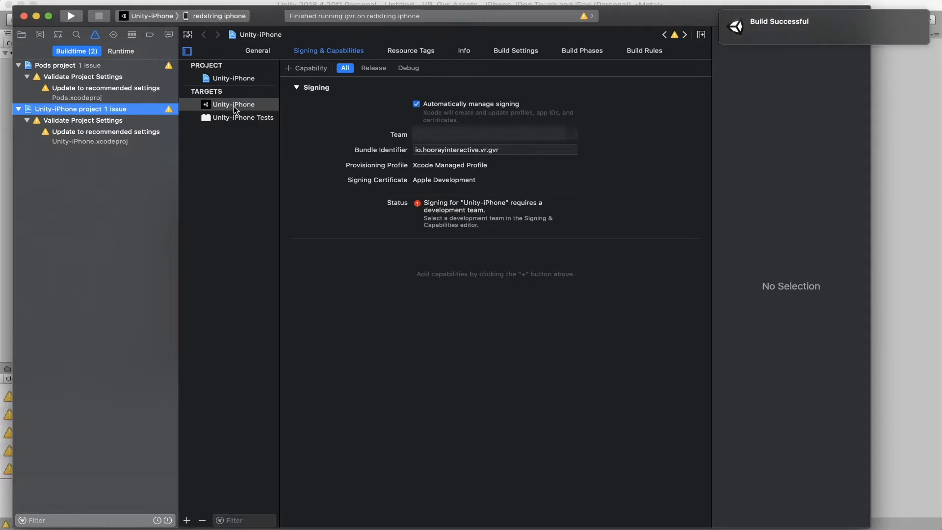
{"action": "mouse_move", "coordinate": [227, 117]}
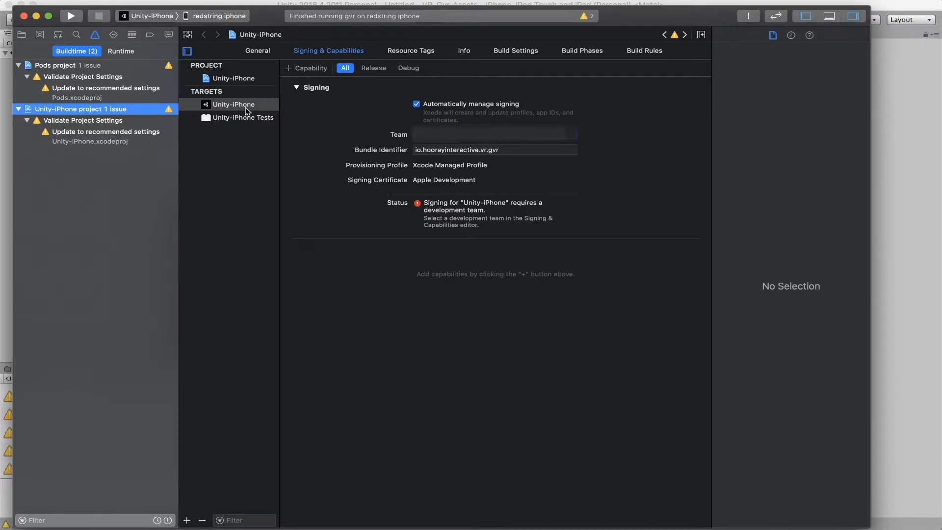
{"action": "left_click", "coordinate": [233, 104]}
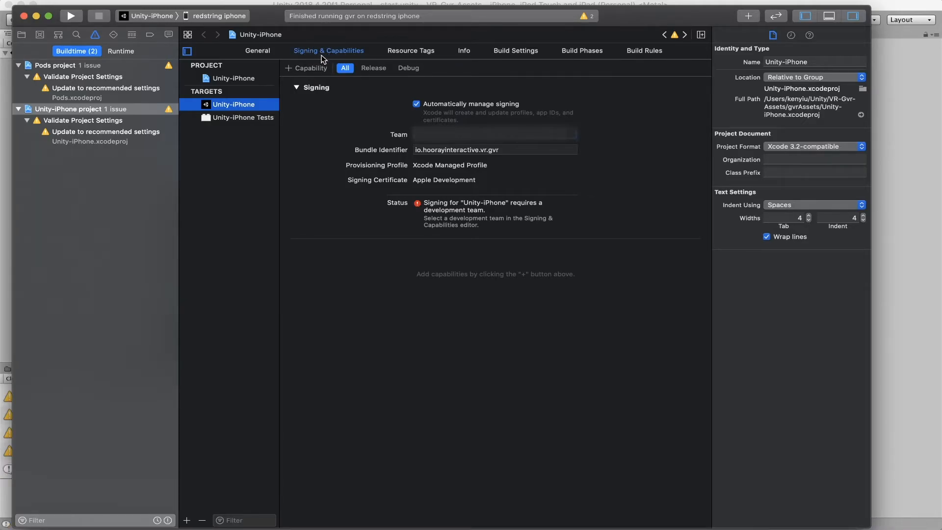
{"action": "mouse_move", "coordinate": [368, 78]}
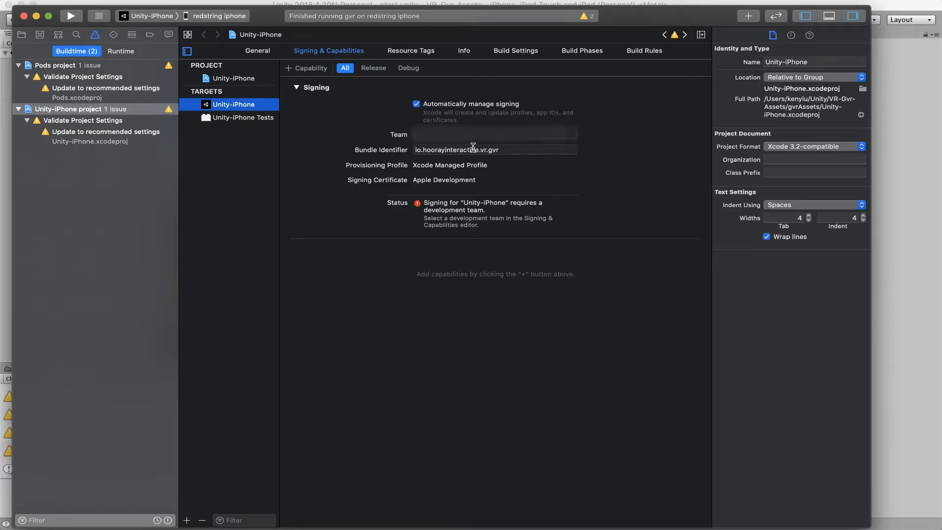
Assign the development team in the Unity-iPhone target's Team pop-up
{"action": "left_click", "coordinate": [494, 134]}
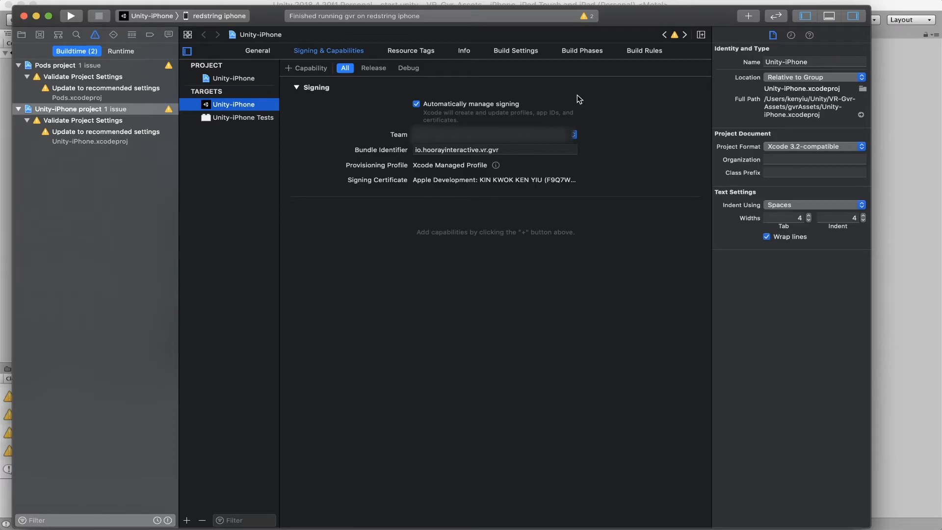
{"action": "mouse_move", "coordinate": [576, 96]}
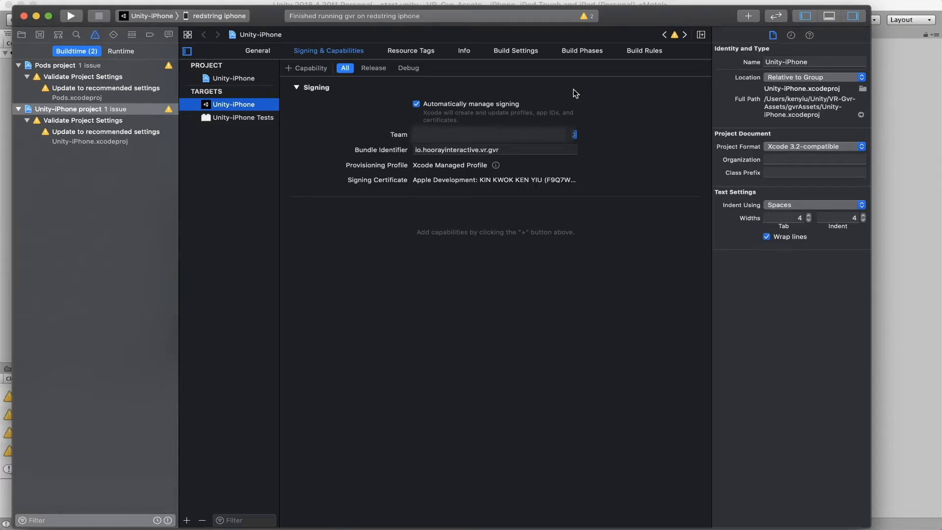
{"action": "mouse_move", "coordinate": [475, 113]}
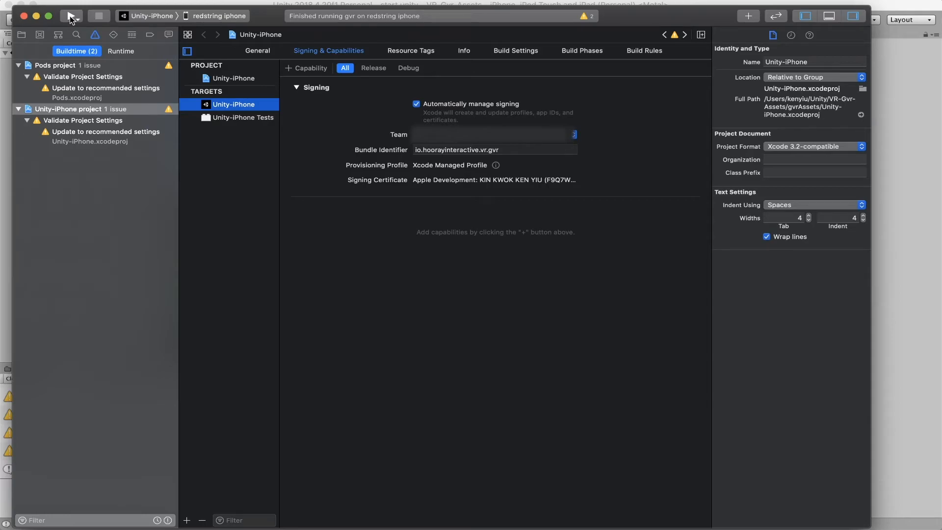
{"action": "mouse_move", "coordinate": [71, 16]}
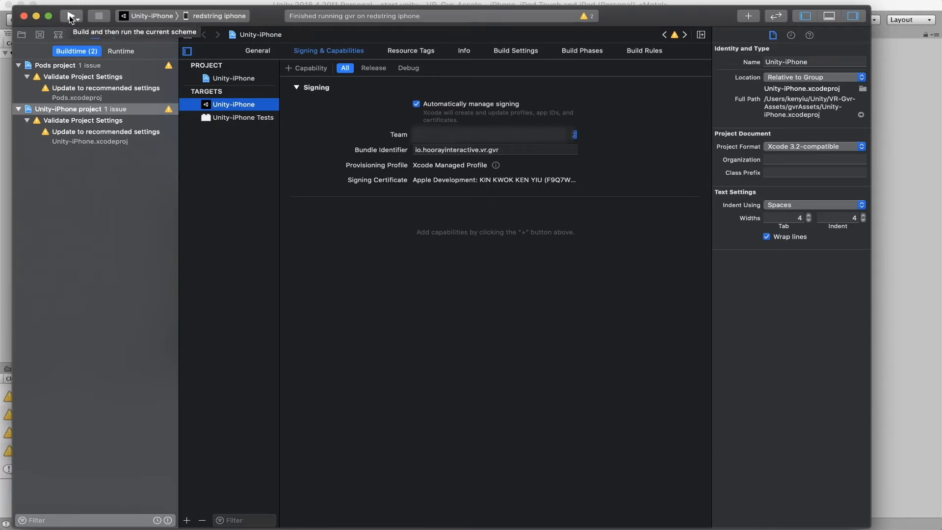